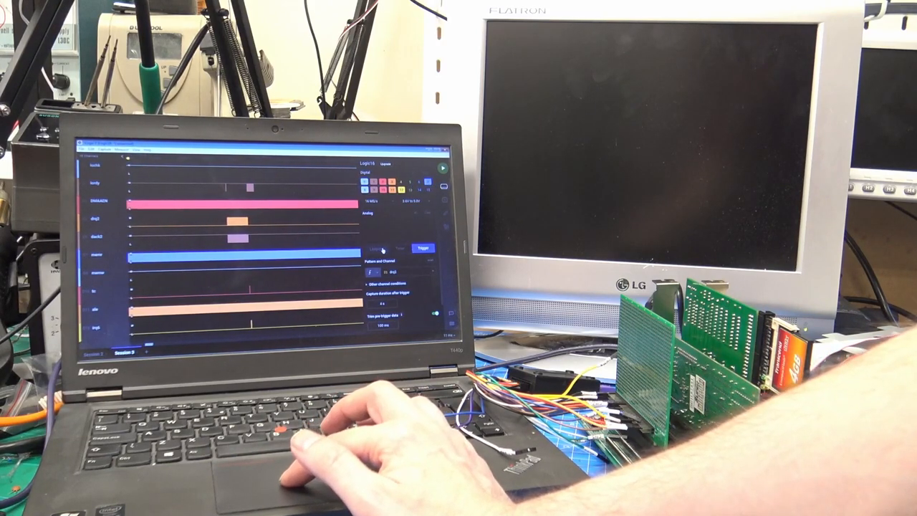
Step: Start a live capture of the ten ISA bus channels in Session 3
left_click(377, 248)
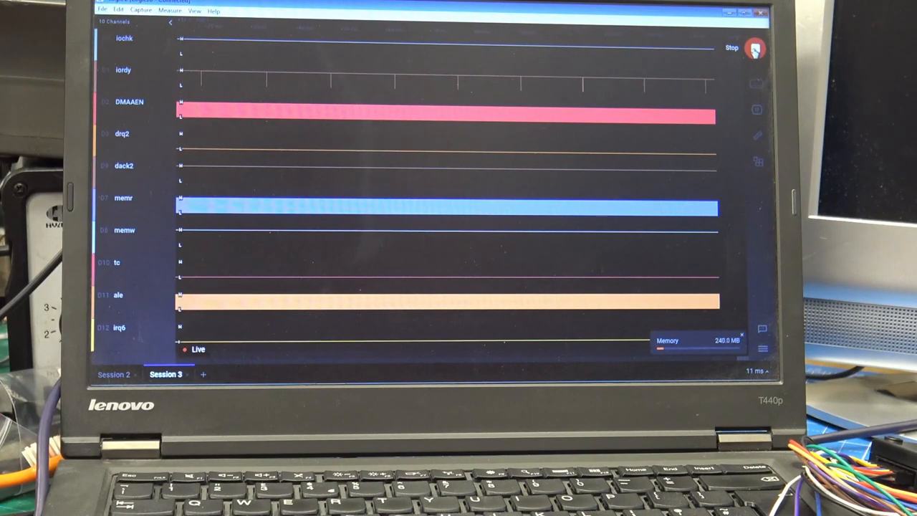
Step: Stop the live capture and set a drq2-edge trigger recording 4 s afterward
left_click(731, 48)
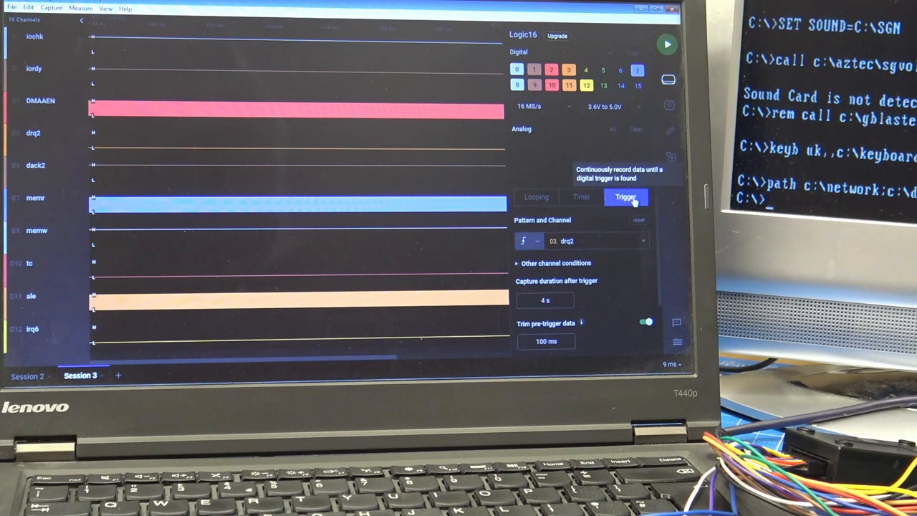
type("dir a:\\400.txt")
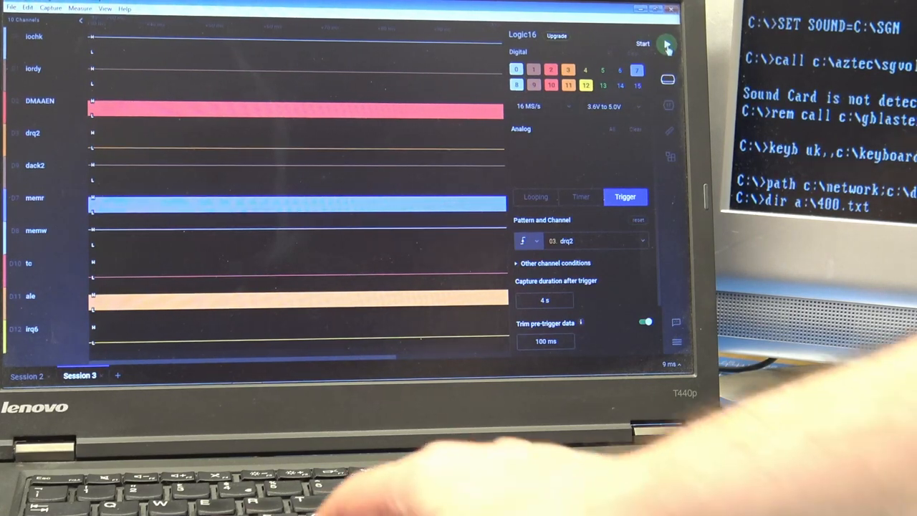
Step: Run a drq2-triggered capture in Session 3, then stop it
left_click(643, 44)
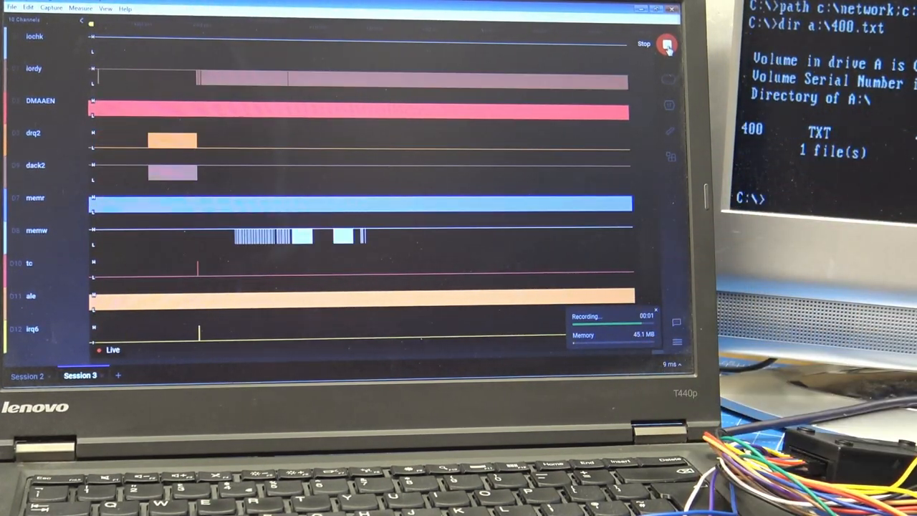
left_click(665, 44)
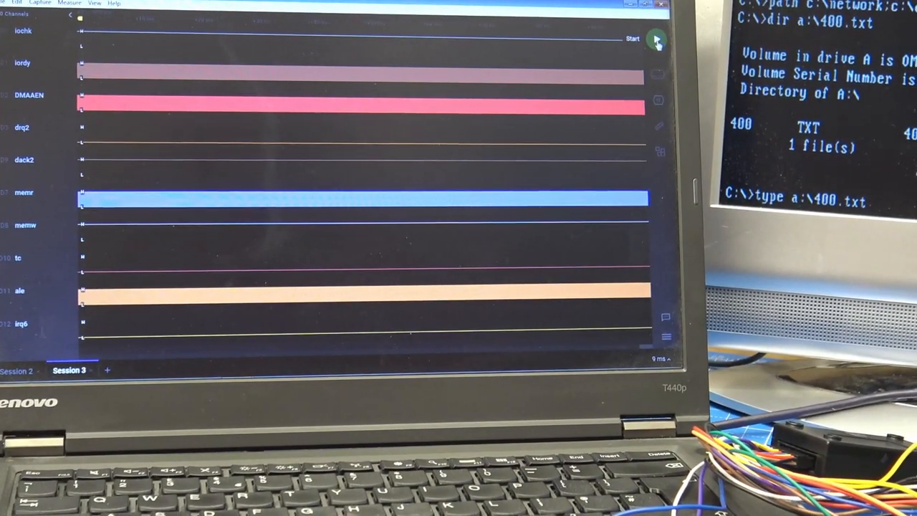
Step: Add Session 4 and record a drq2-triggered capture showing drq2 and dack2 pulses
left_click(655, 39)
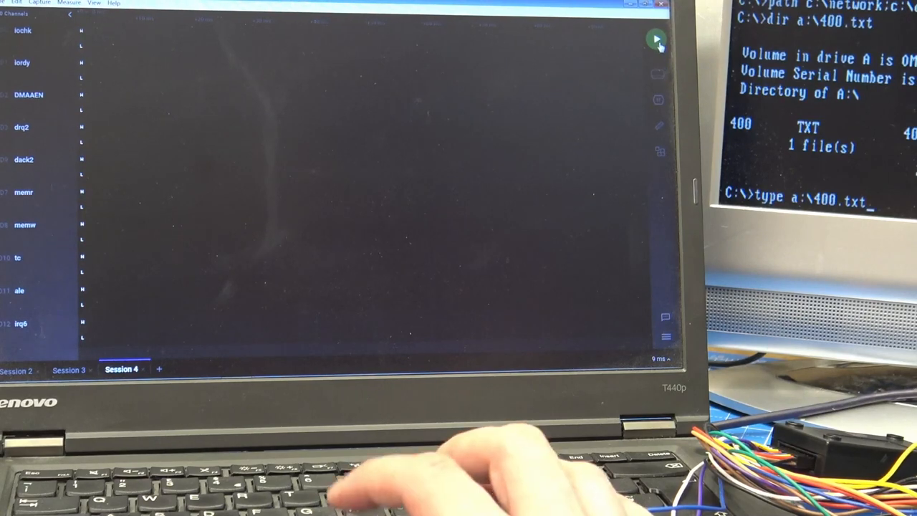
left_click(655, 38)
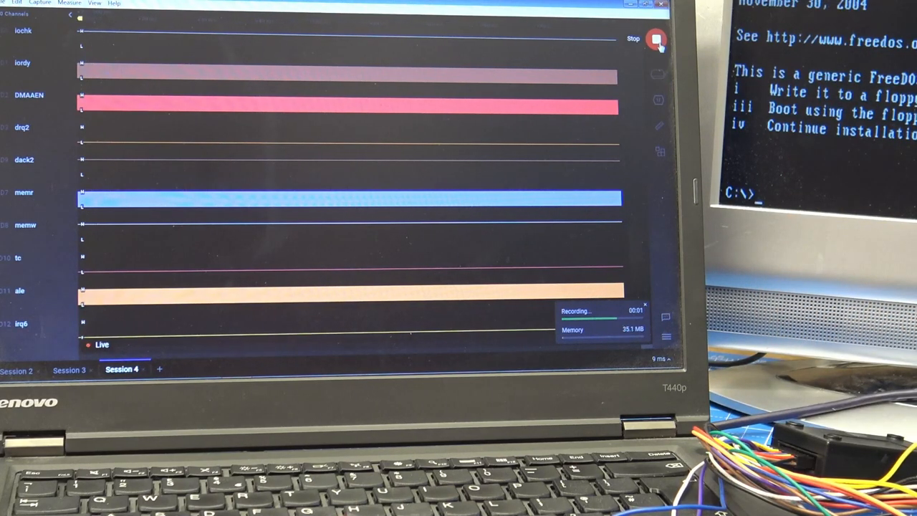
left_click(656, 39)
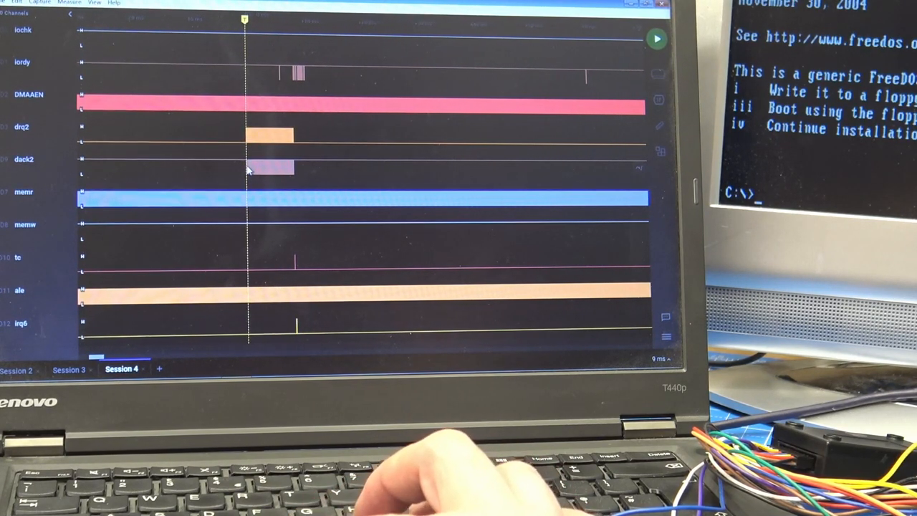
mouse_move(272, 168)
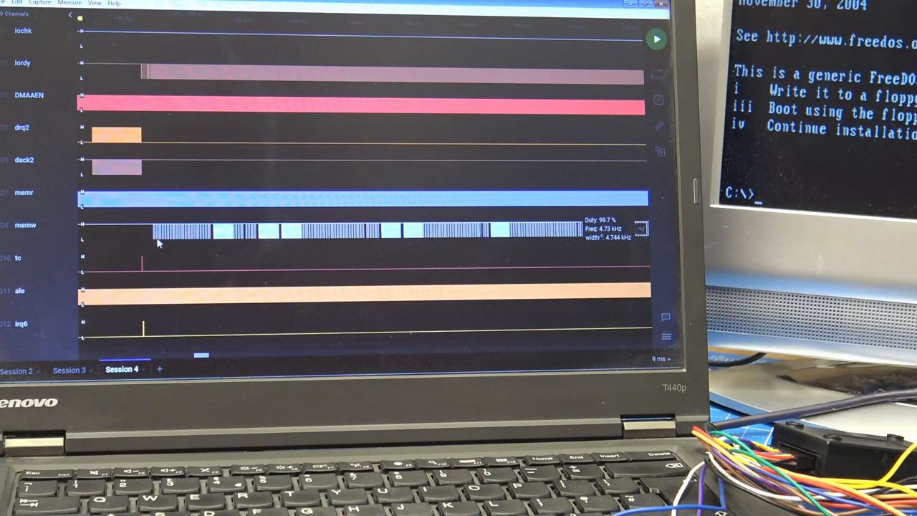
type("type a:\\400.txt")
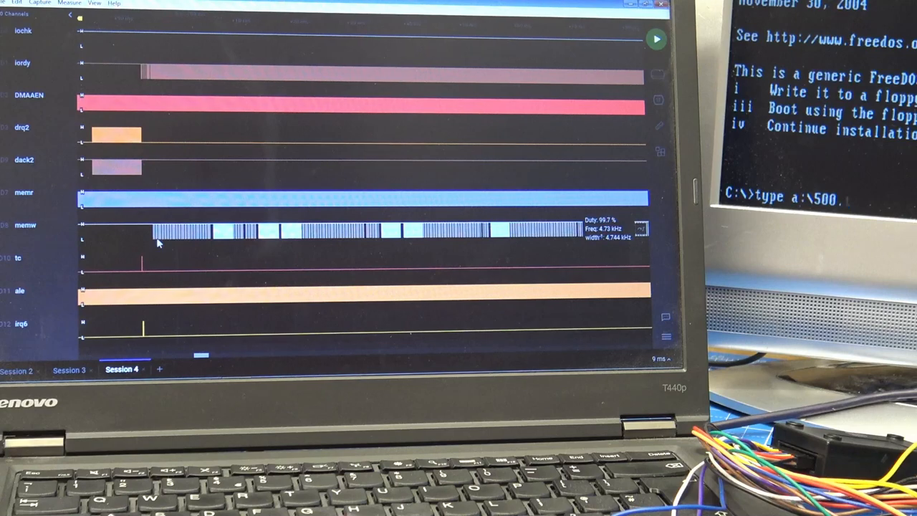
type("txt")
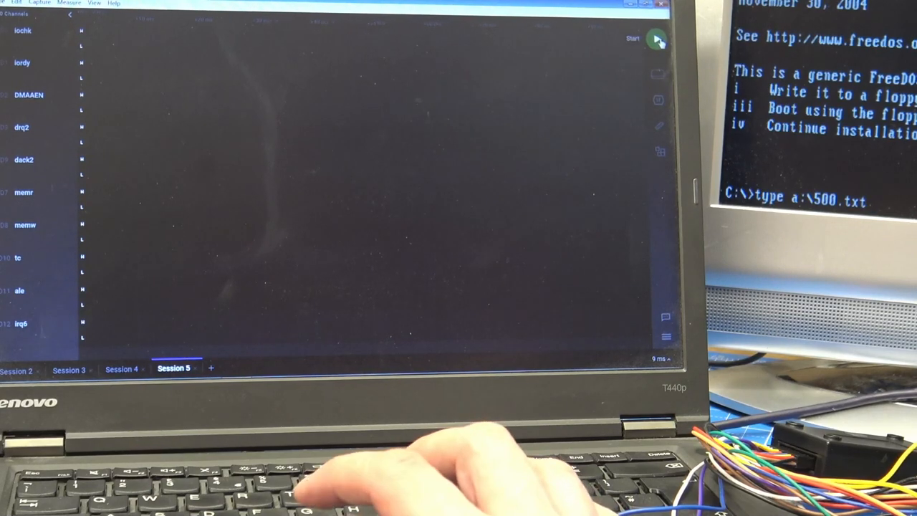
Step: Capture in Session 5, stop, then start another capture while the second file reads
left_click(655, 39)
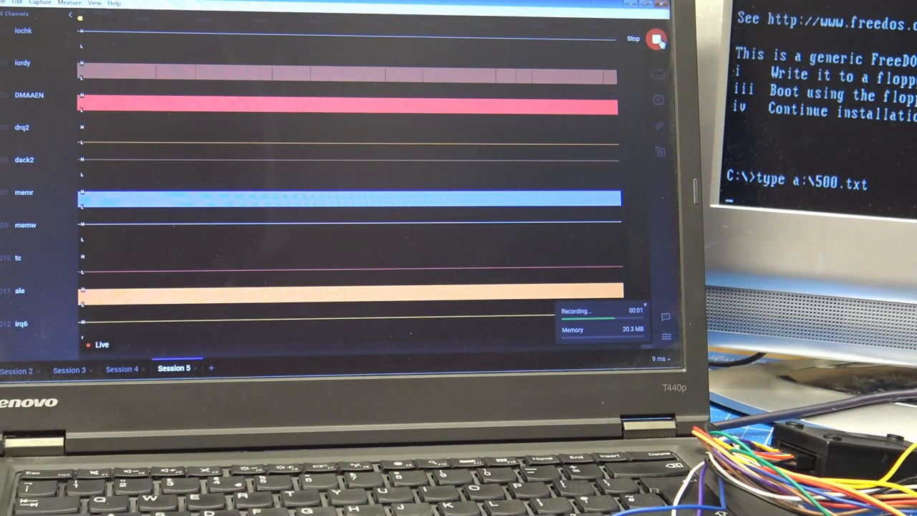
left_click(655, 39)
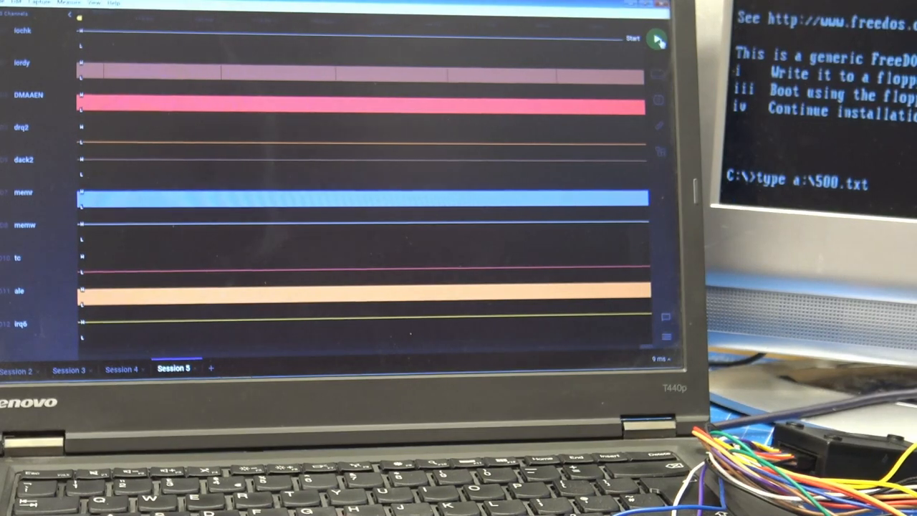
left_click(633, 38)
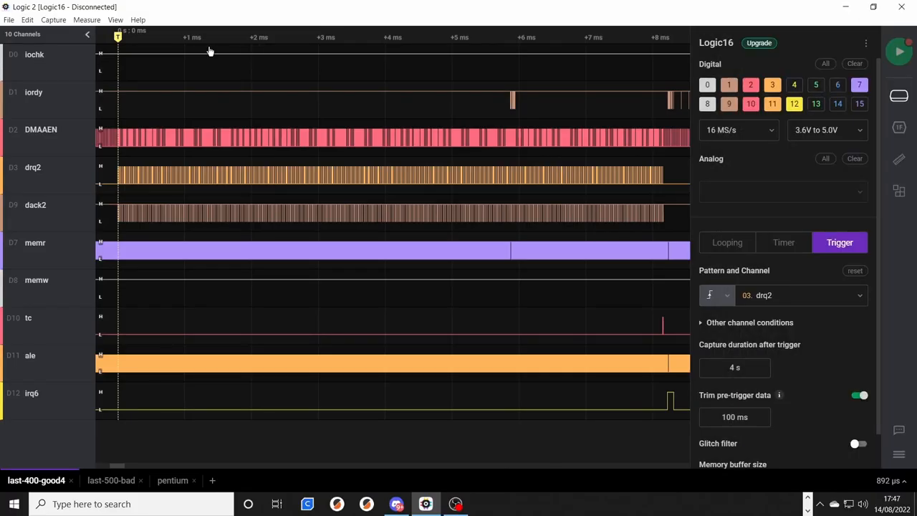
mouse_move(227, 123)
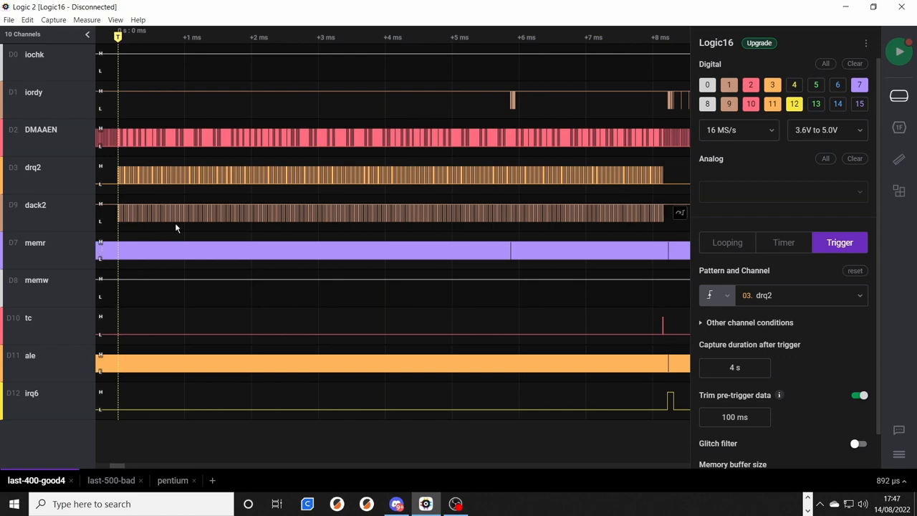
mouse_move(129, 139)
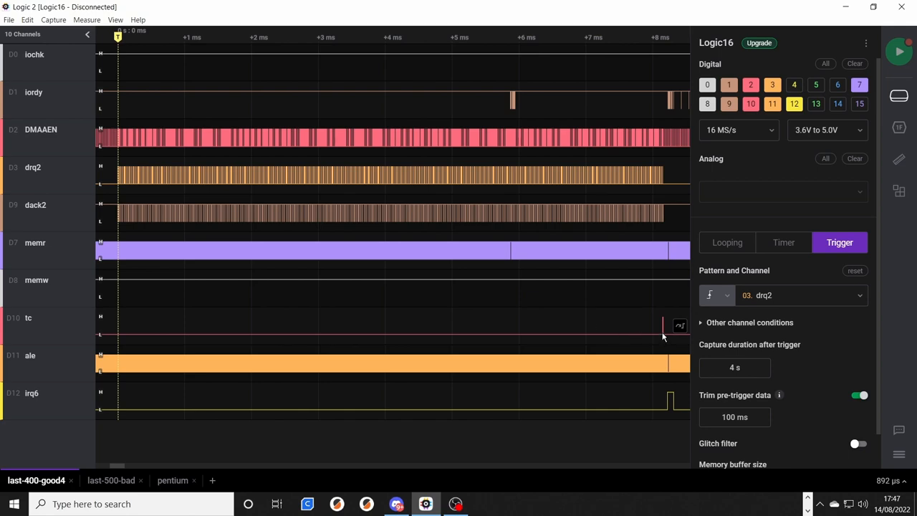
mouse_move(662, 333)
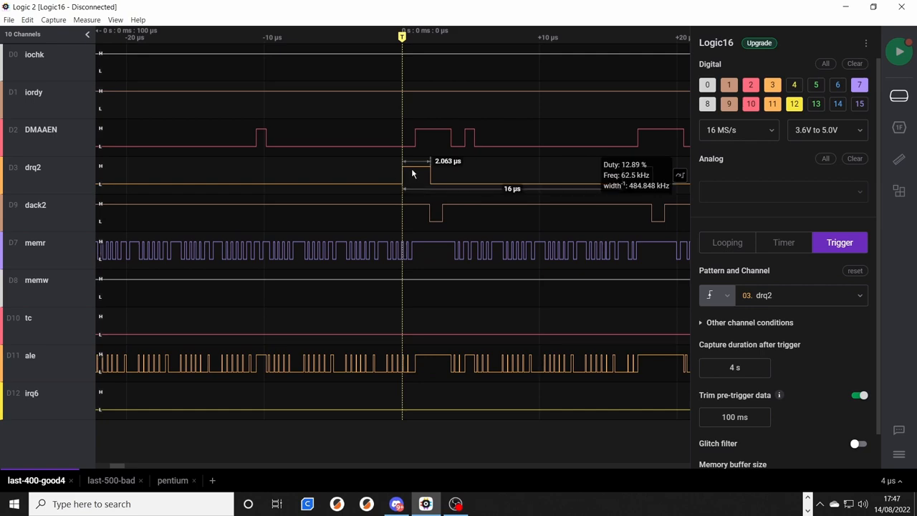
mouse_move(411, 195)
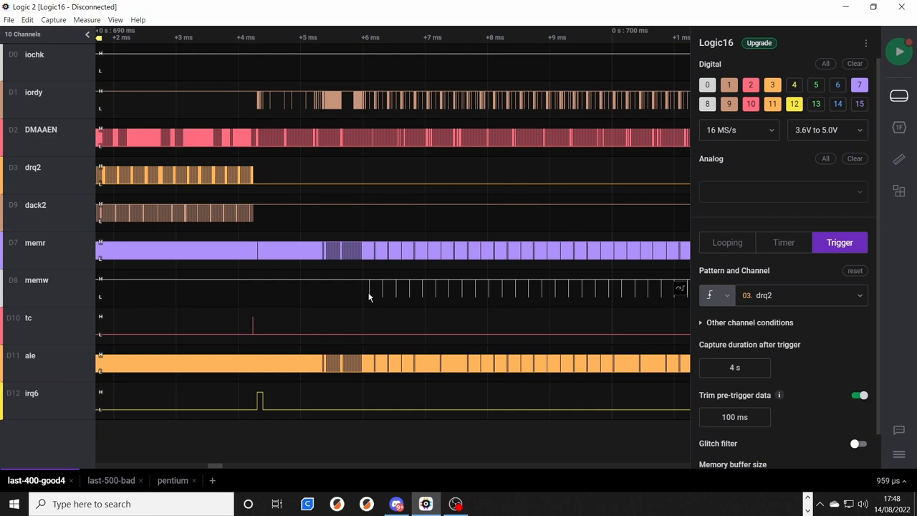
mouse_move(308, 273)
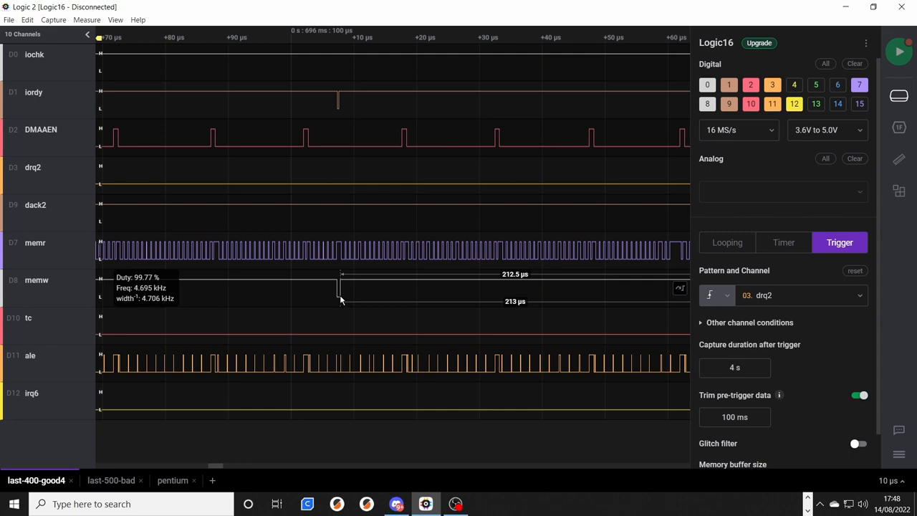
mouse_move(344, 303)
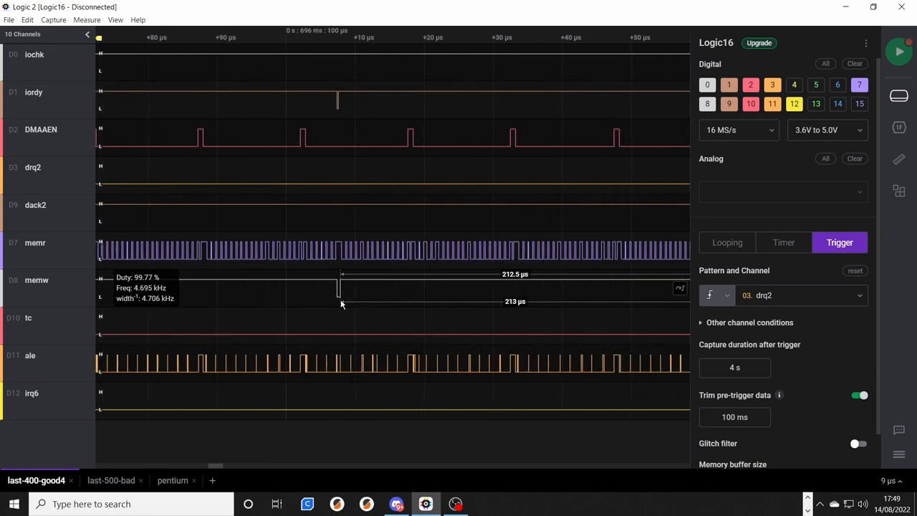
scroll("up", 3)
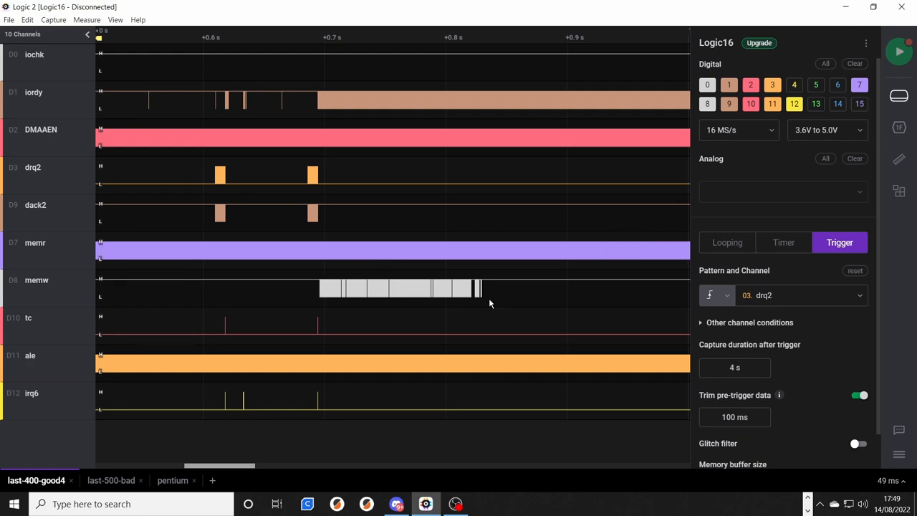
mouse_move(319, 296)
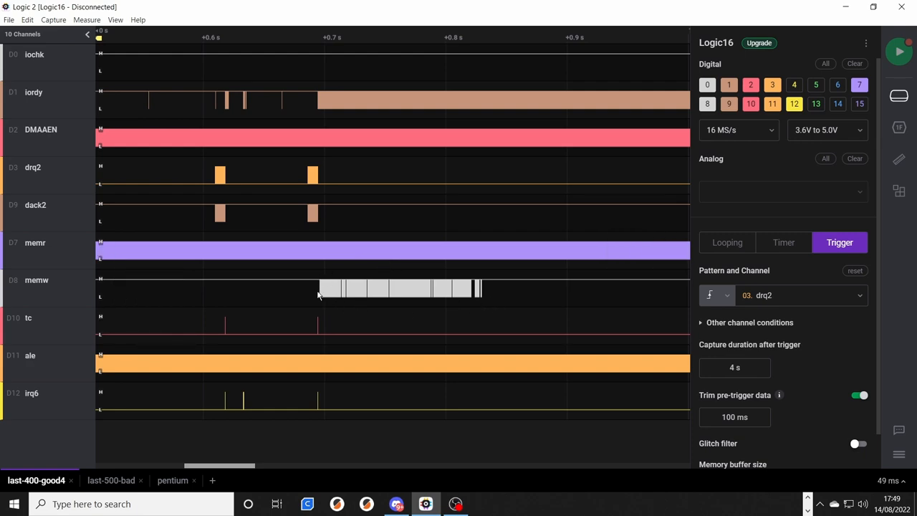
mouse_move(487, 291)
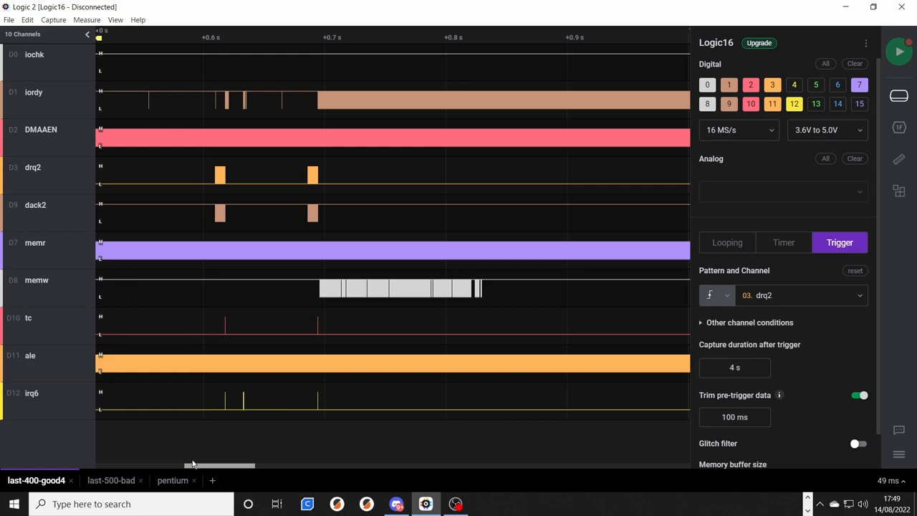
Step: Switch to the pentium capture to view its drq2, dack2 and memw burst
left_click(172, 480)
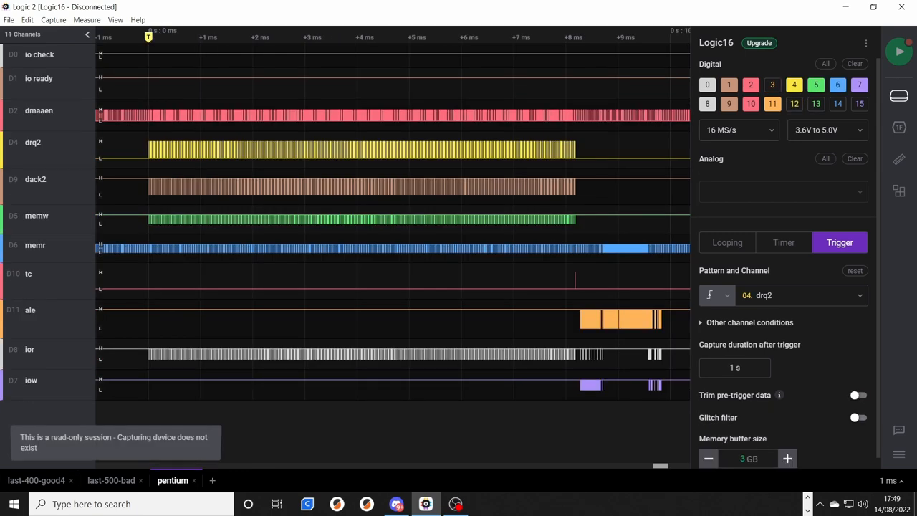
mouse_move(179, 147)
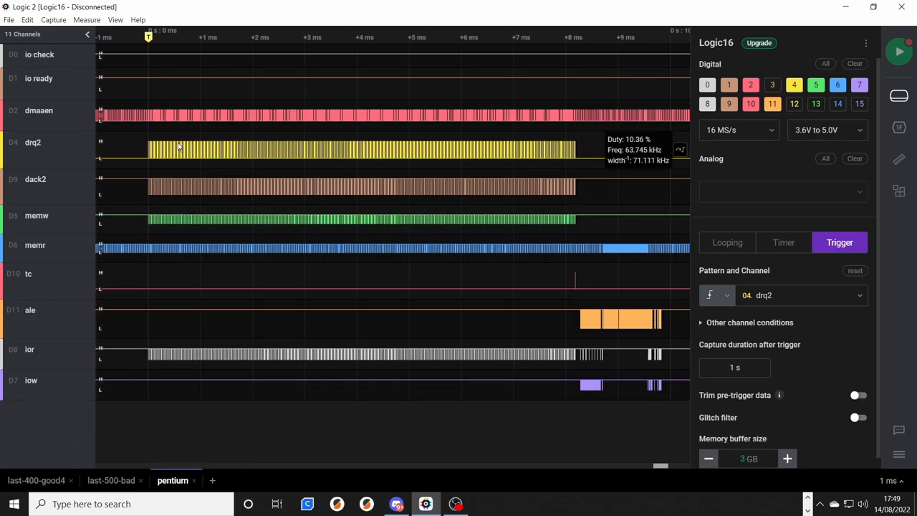
mouse_move(145, 239)
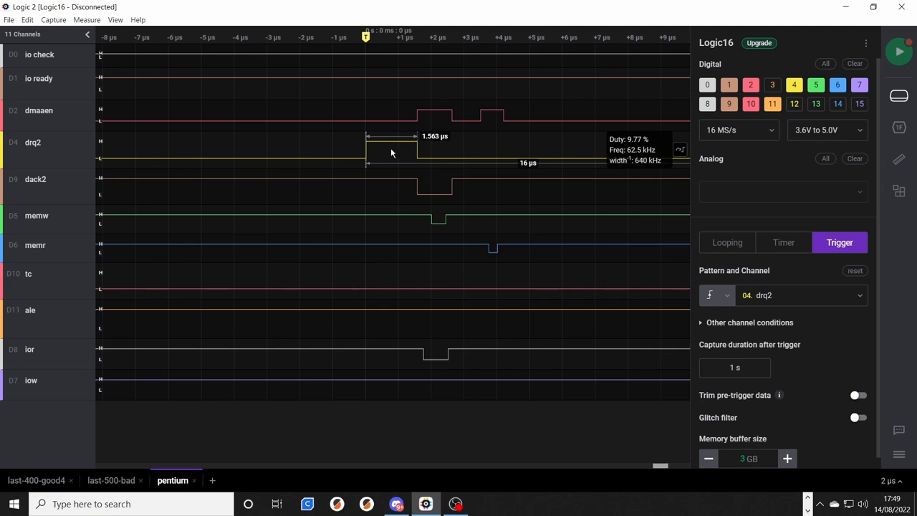
mouse_move(435, 115)
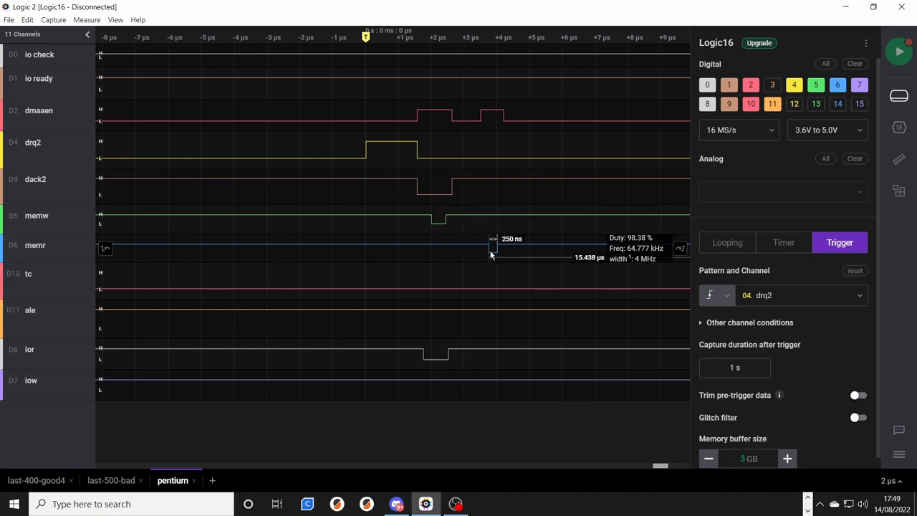
mouse_move(439, 271)
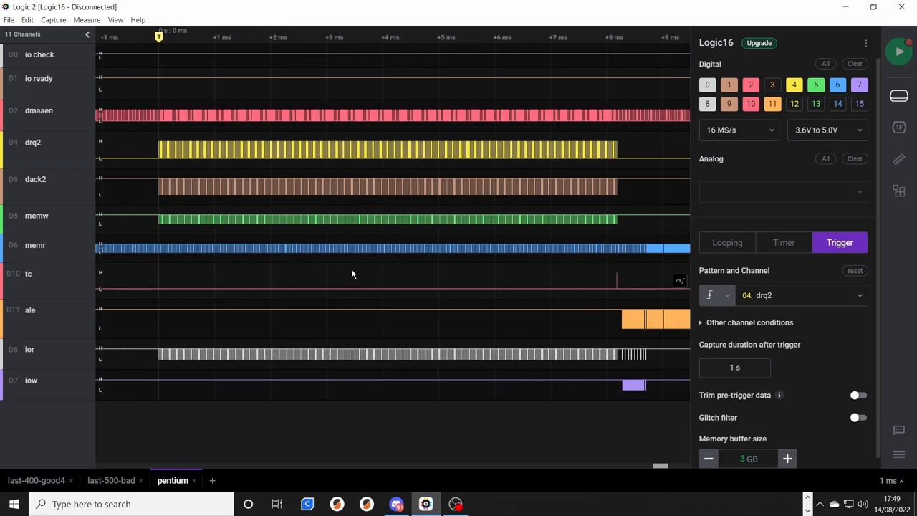
mouse_move(616, 286)
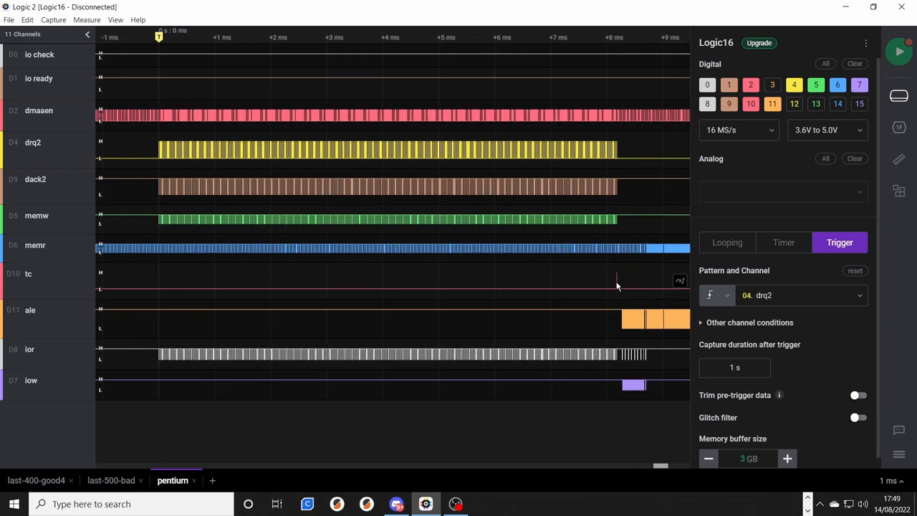
mouse_move(615, 207)
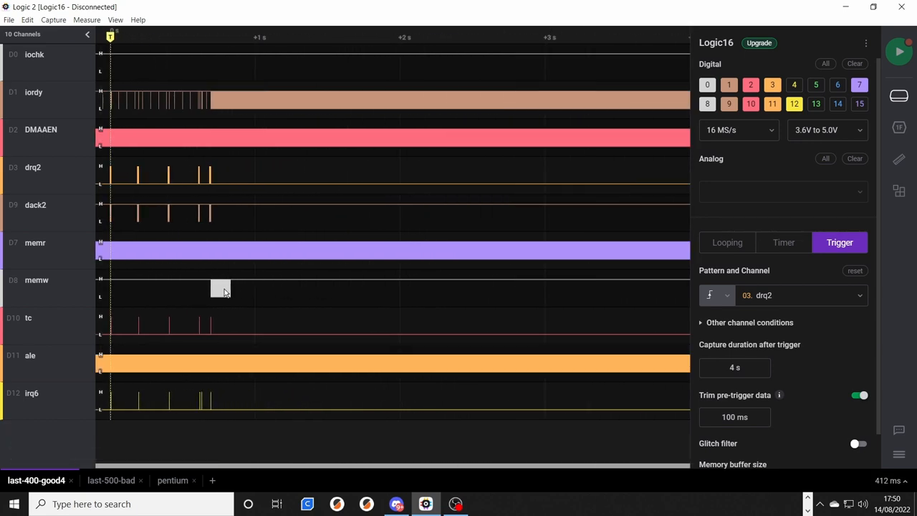
mouse_move(250, 312)
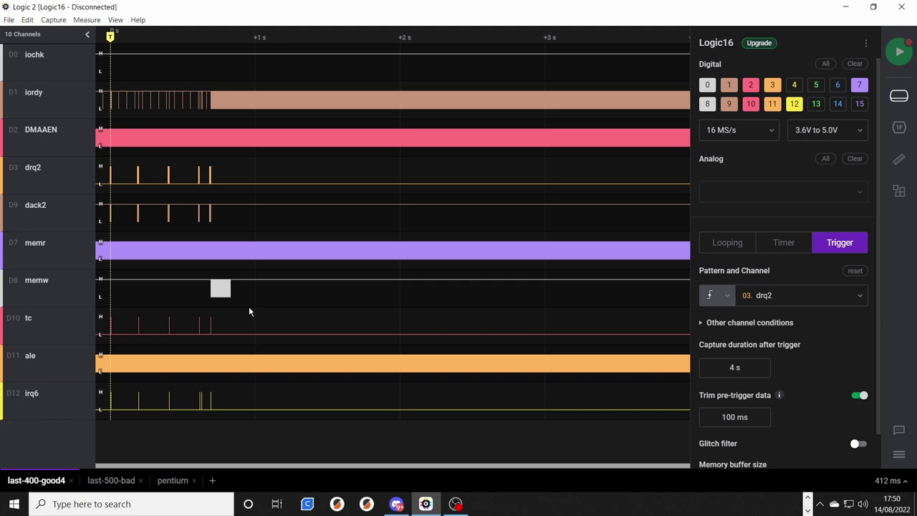
mouse_move(235, 319)
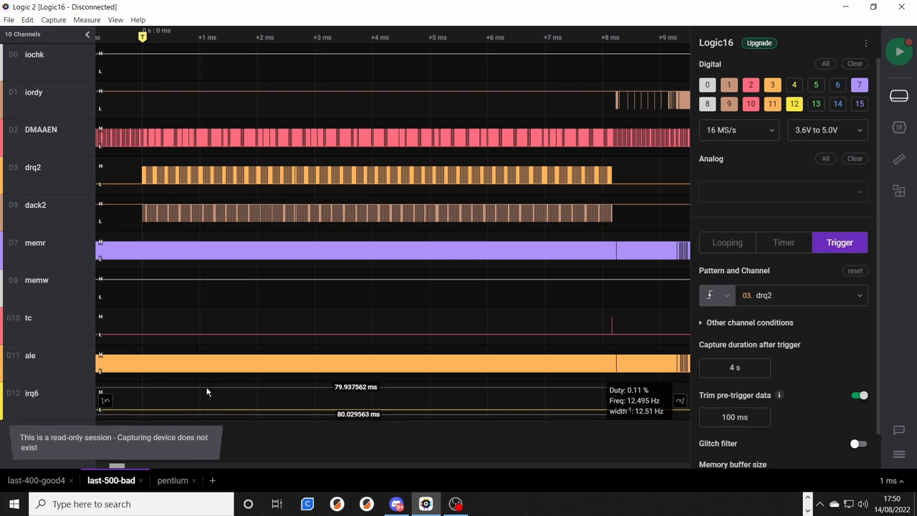
mouse_move(189, 168)
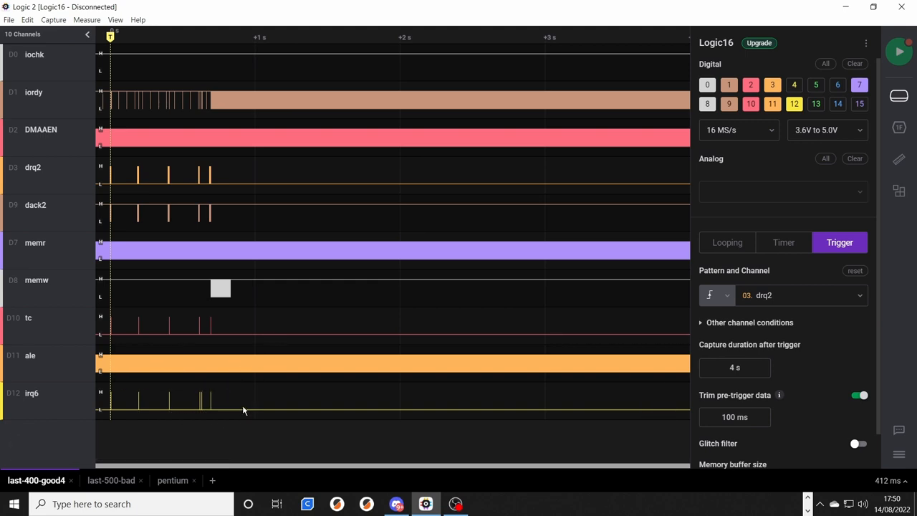
mouse_move(231, 391)
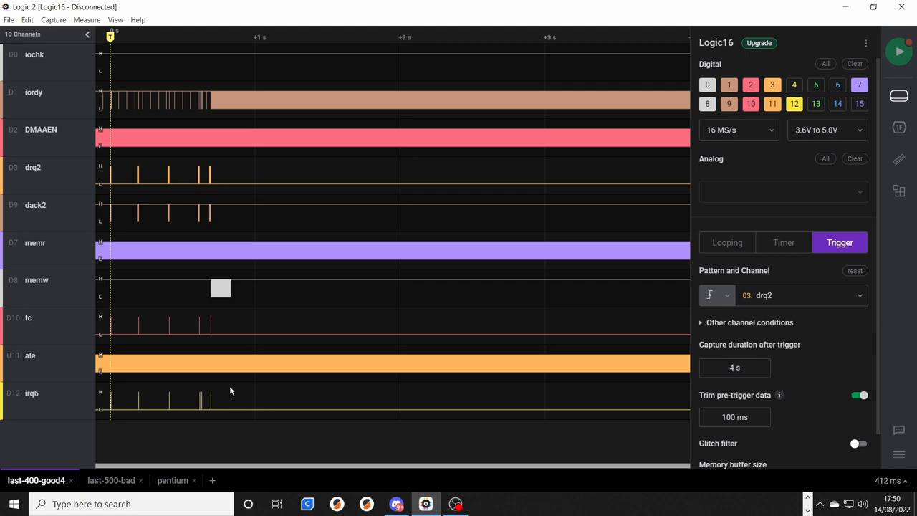
mouse_move(122, 480)
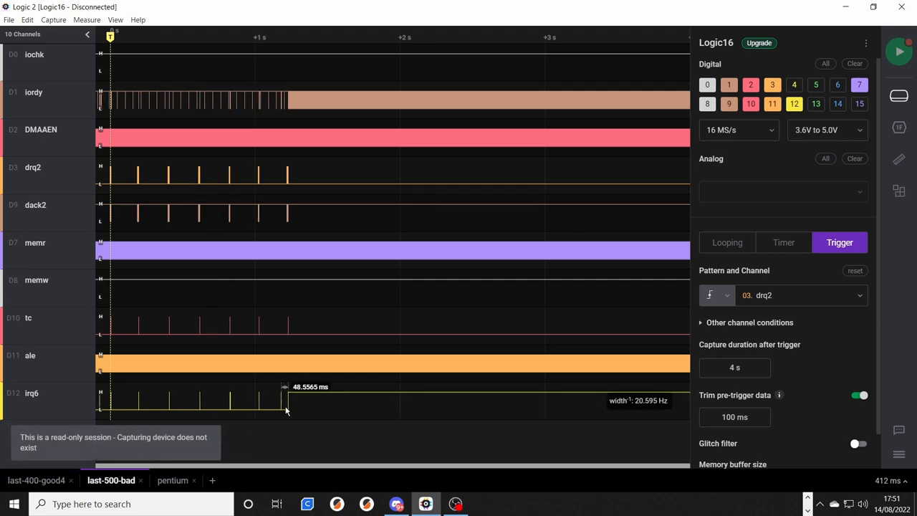
Step: Switch through last-400-good4 to last-500-bad, where irq6 stays high after the final pulse
left_click(172, 479)
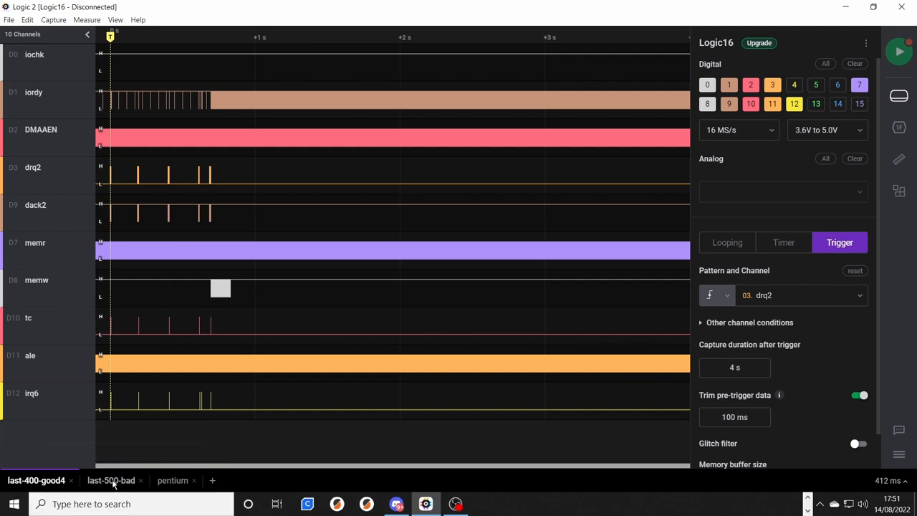
left_click(111, 479)
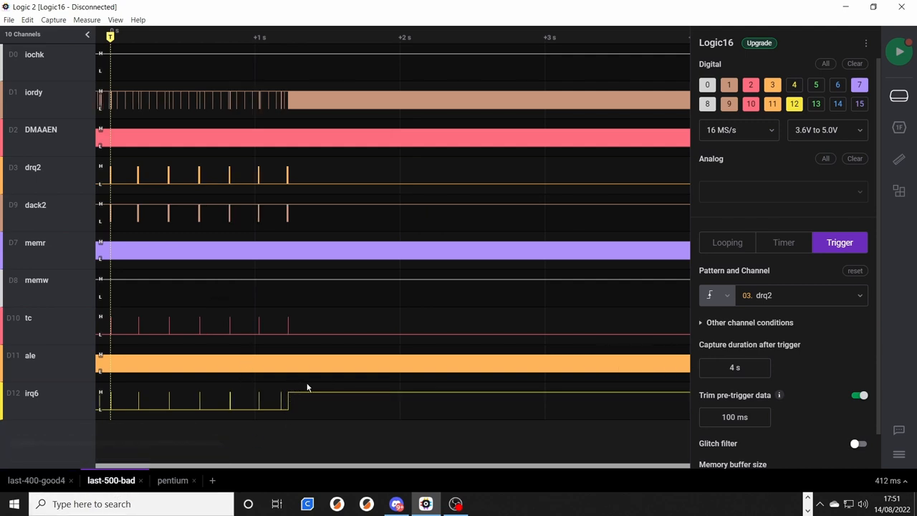
mouse_move(100, 359)
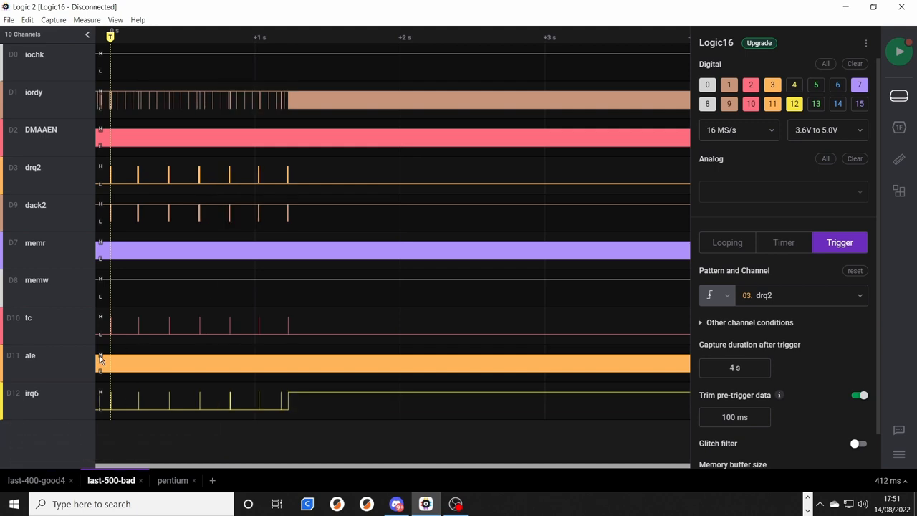
mouse_move(296, 334)
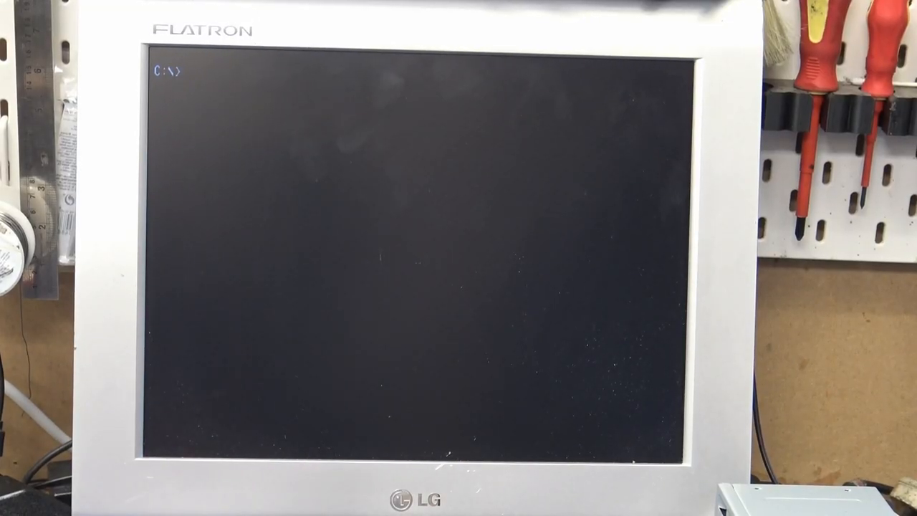
Step: List the floppy with 'dir a:' and enter 'type a:\400.txt' to show its contents
type("dir a:")
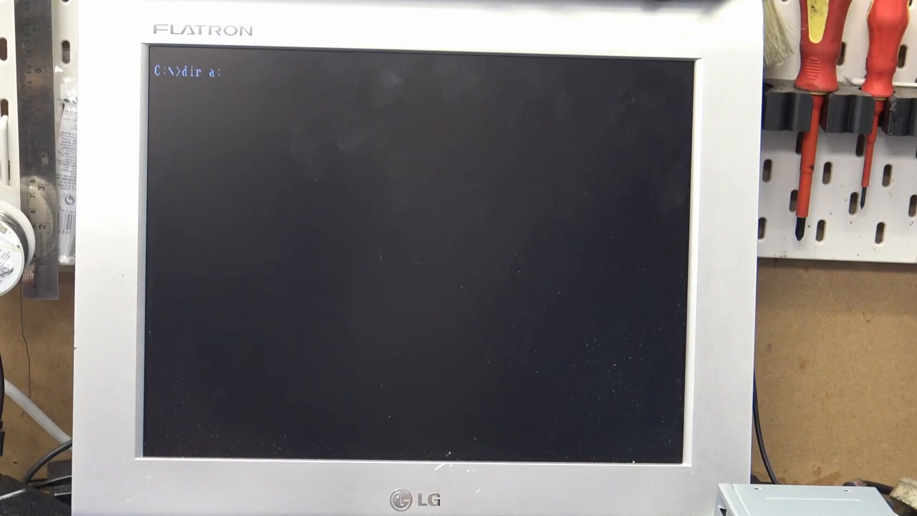
key("Return")
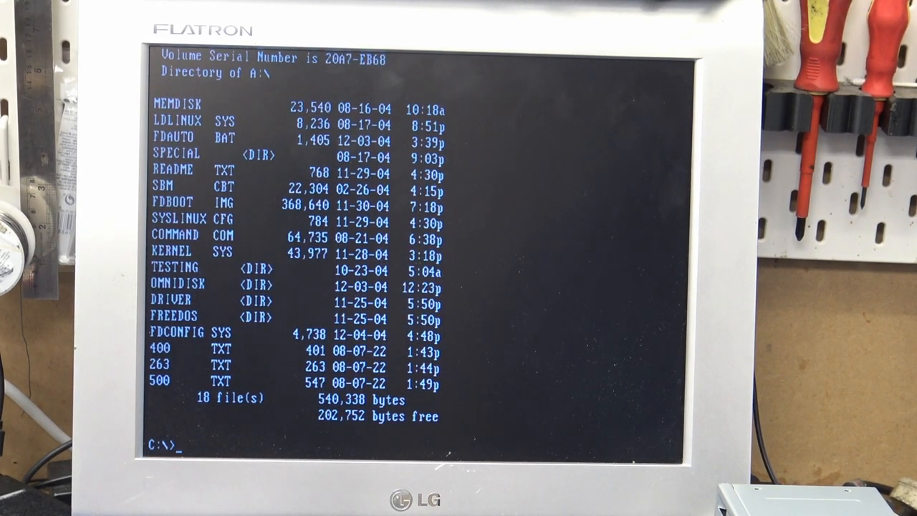
type("type a")
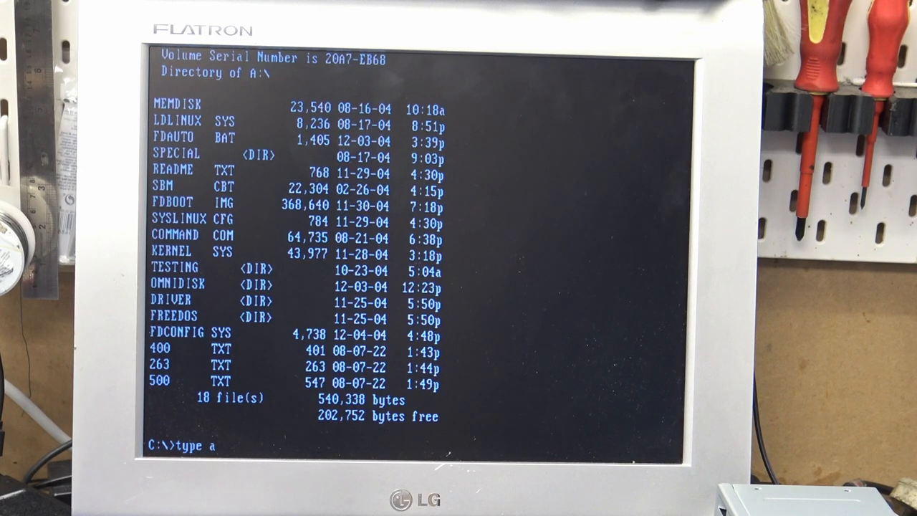
type(":\\400")
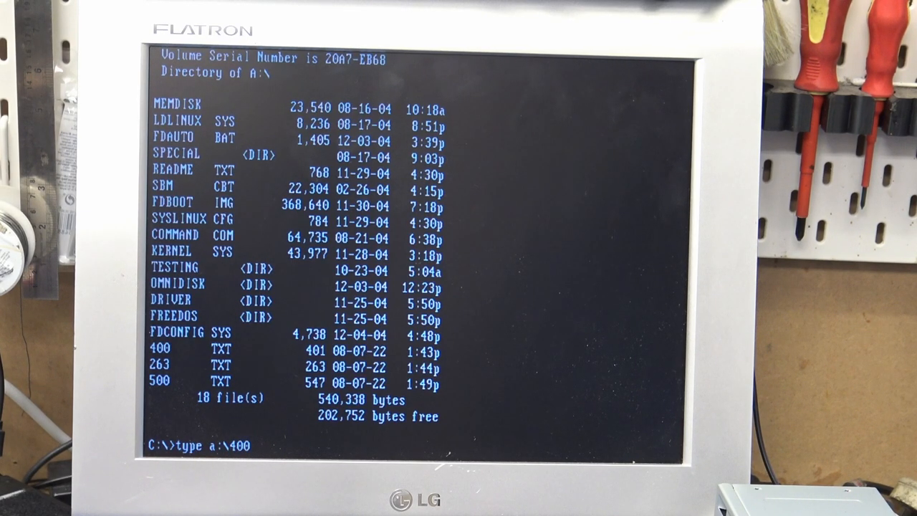
type(".txt")
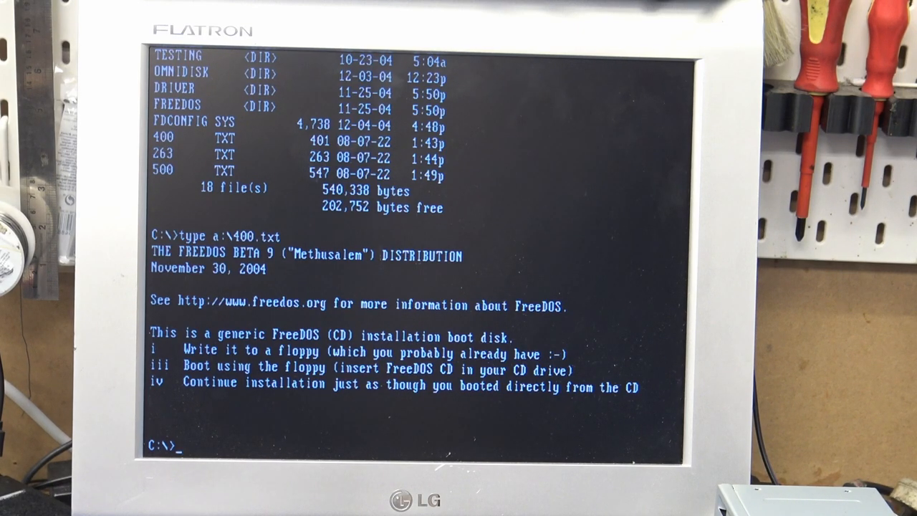
Step: Show the contents of a:\500.TXT with the type command
type("ty")
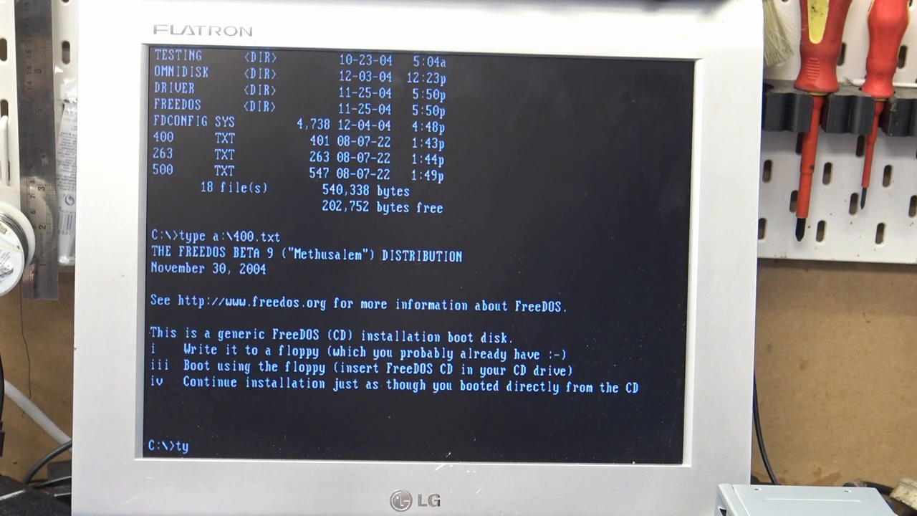
type("pe a")
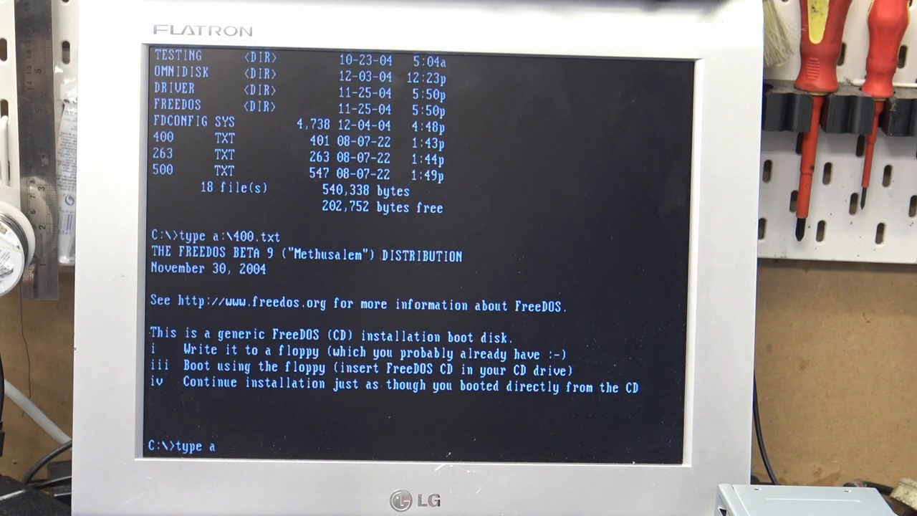
type(":\\500")
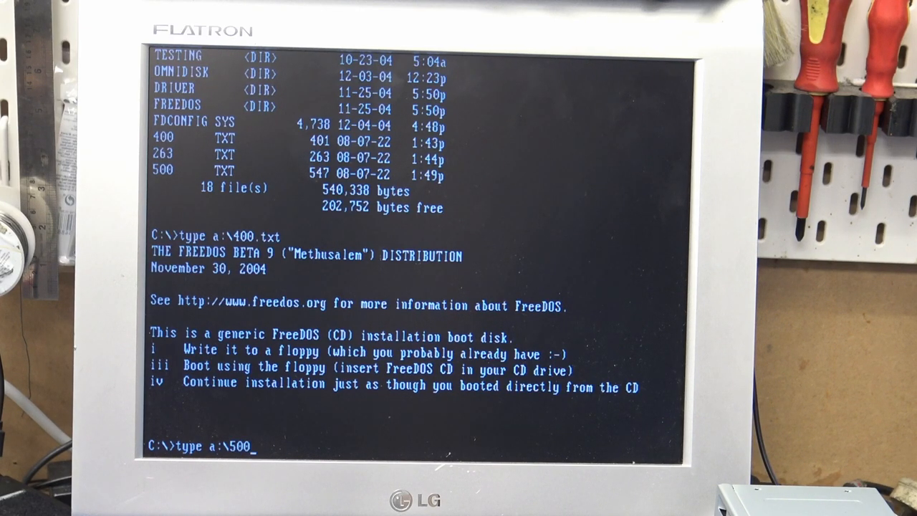
type("txt")
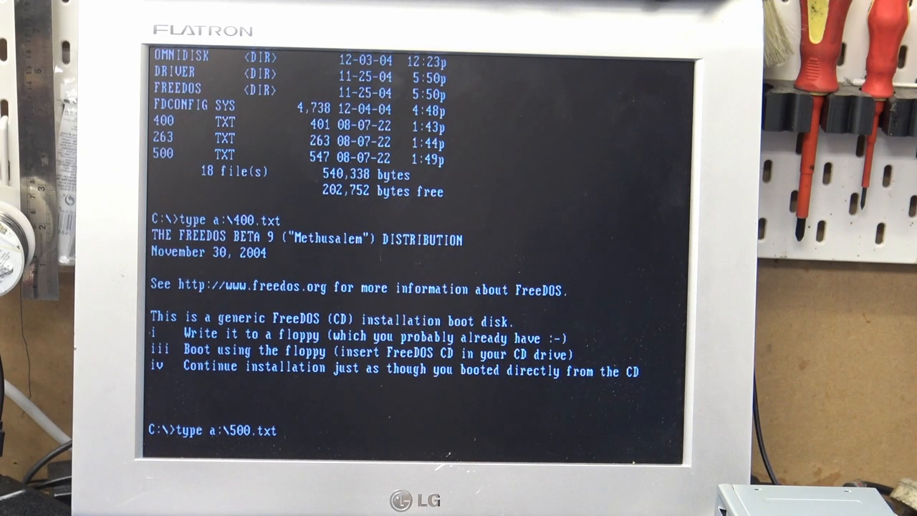
key("Return")
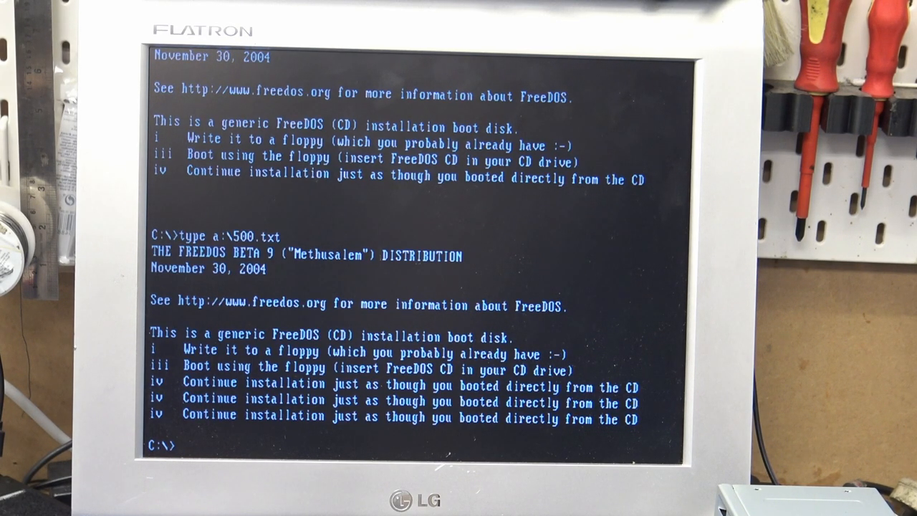
Step: Print README.TXT from the floppy with 'type a:\readme.txt'
type("type")
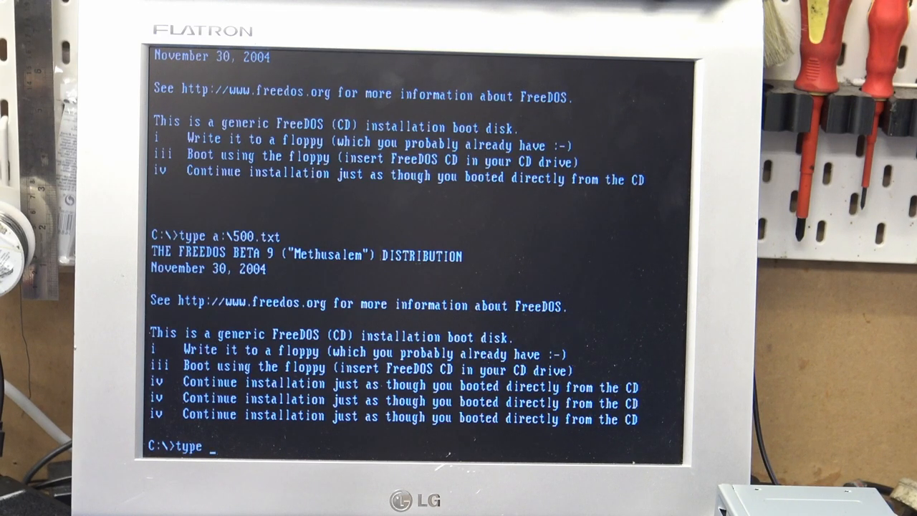
type("a:\\readme.t")
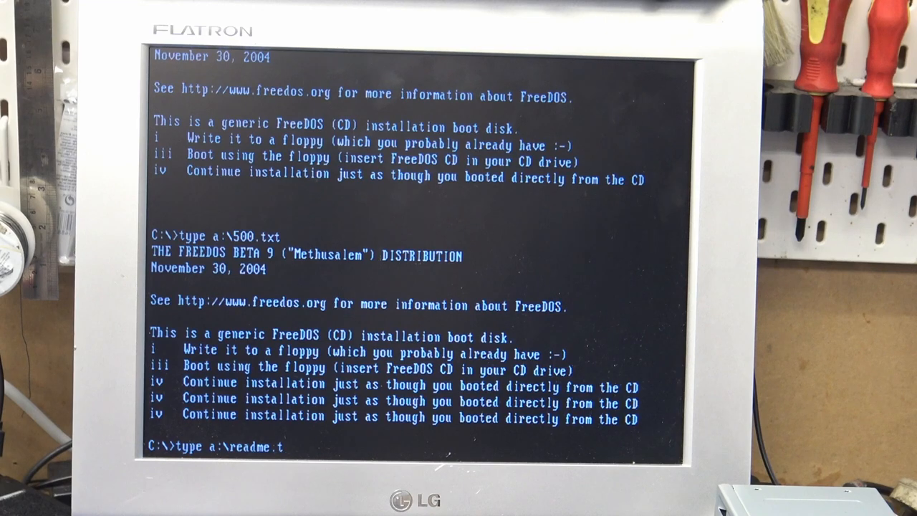
type("xt")
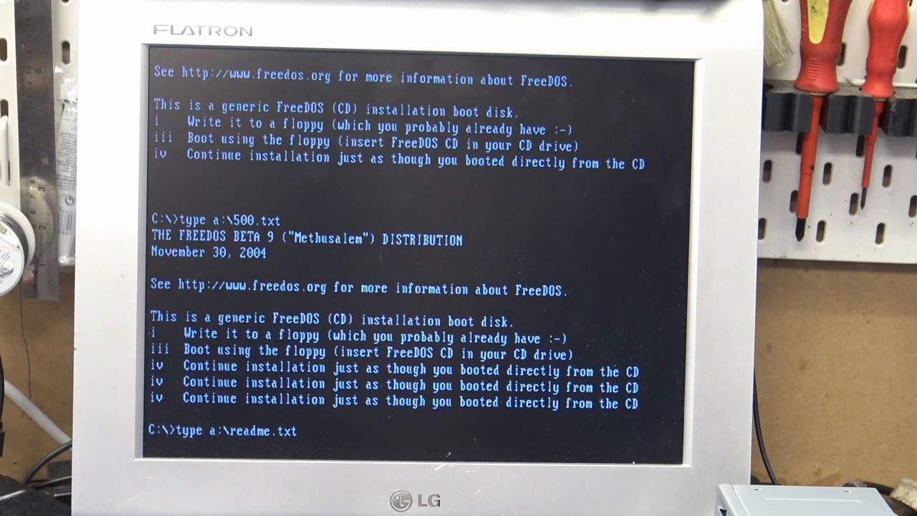
key("Return")
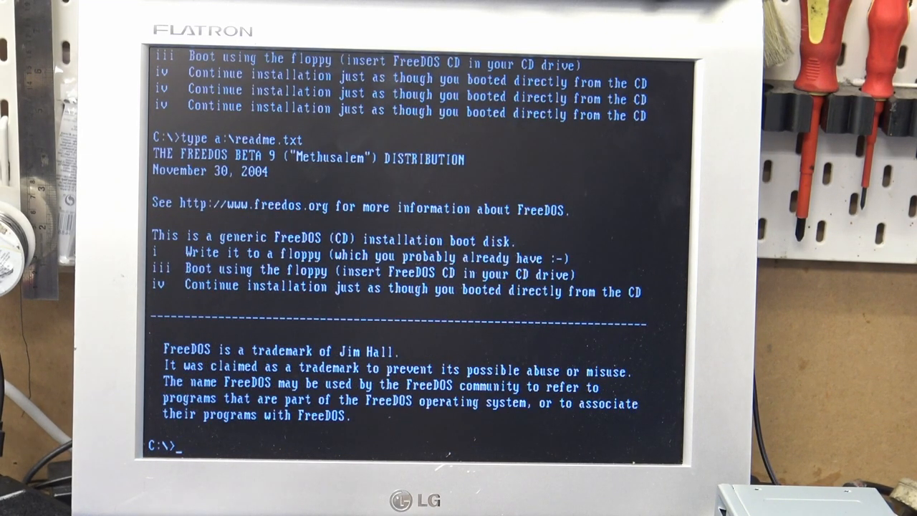